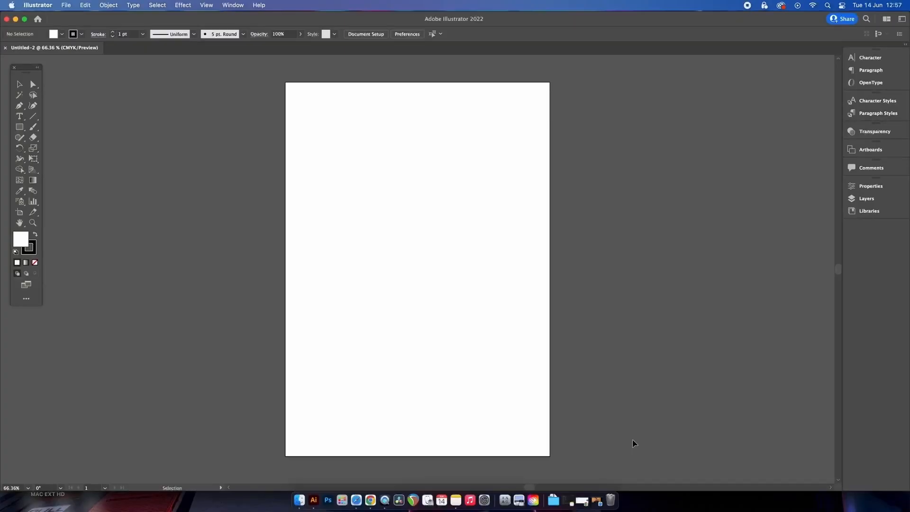
pyautogui.moveTo(274, 244)
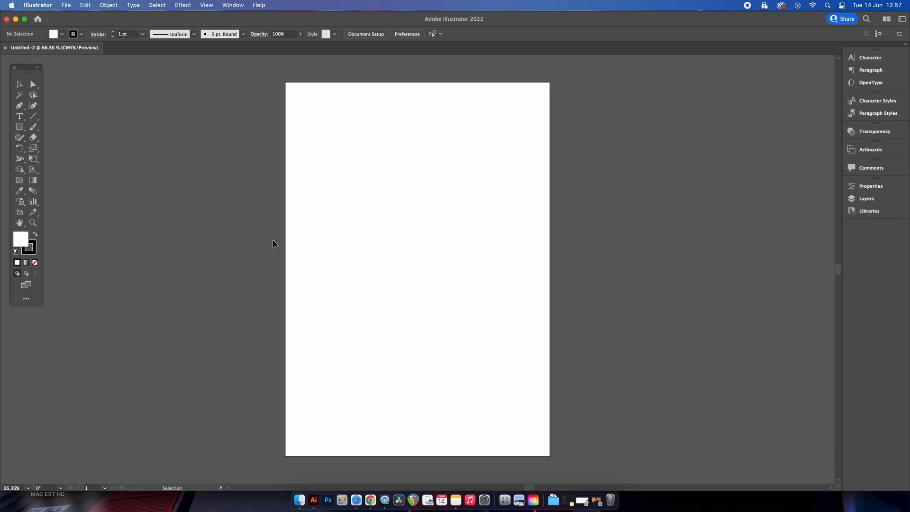
pyautogui.moveTo(212, 216)
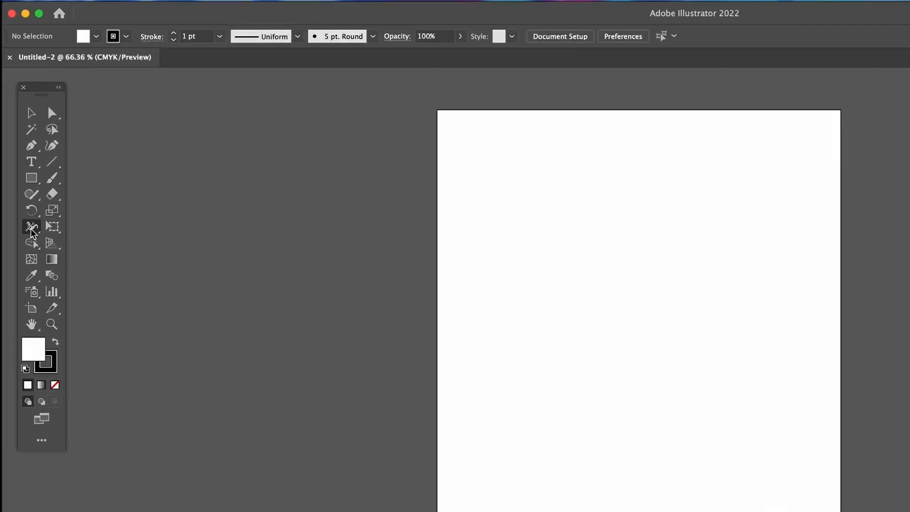
# Choose the Twirl Tool and view its options: 35.278 mm brush, 40° twirl rate
pyautogui.click(31, 227)
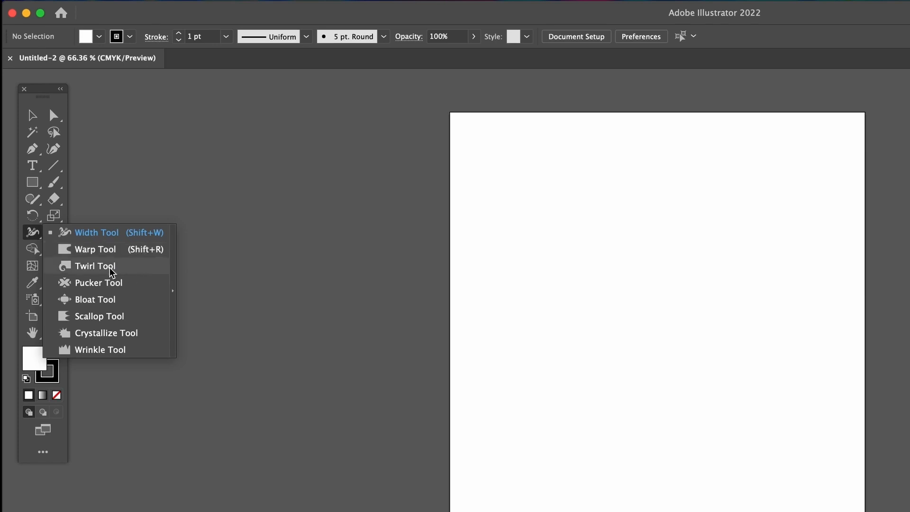
pyautogui.doubleClick(94, 266)
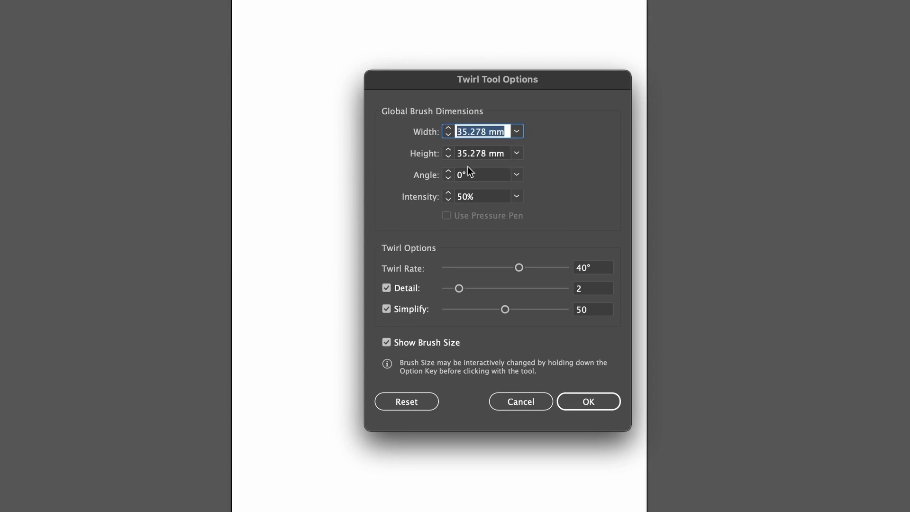
pyautogui.moveTo(468, 143)
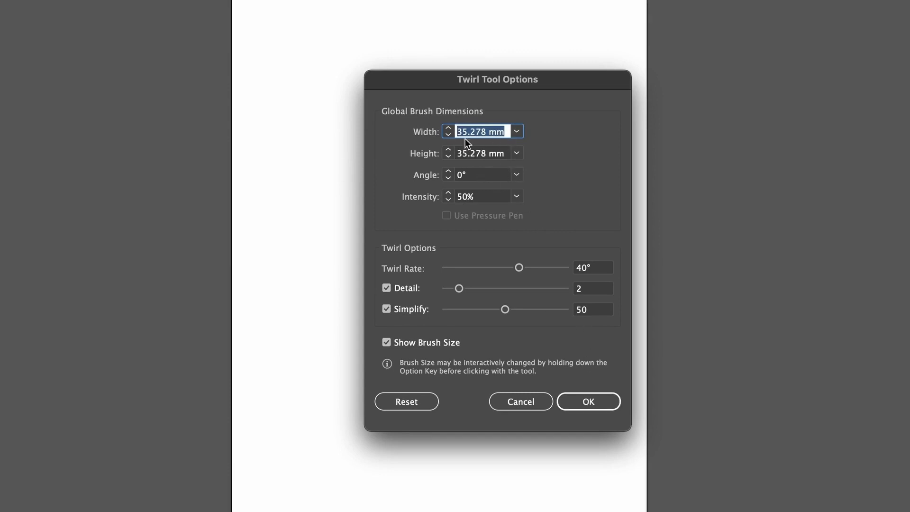
pyautogui.moveTo(587, 401)
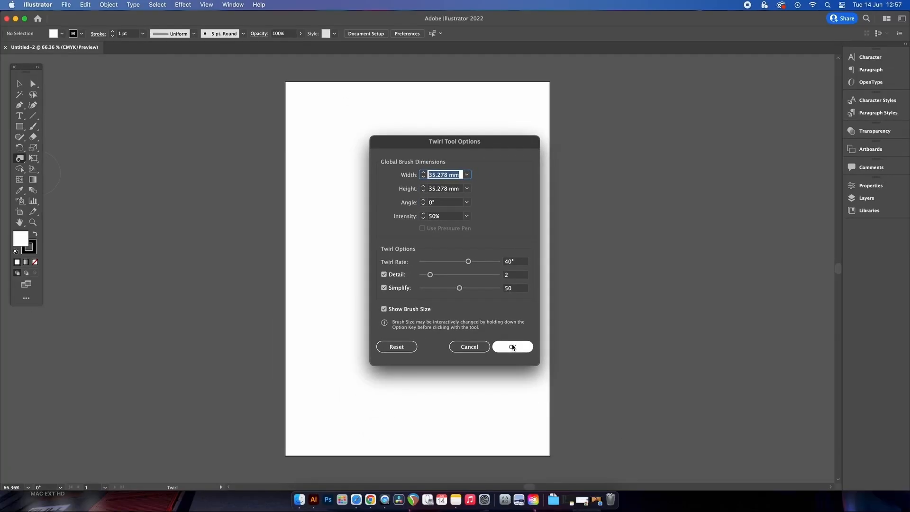
# Accept the twirl settings and build a grid of overlapping circles in two teal shades
pyautogui.click(512, 347)
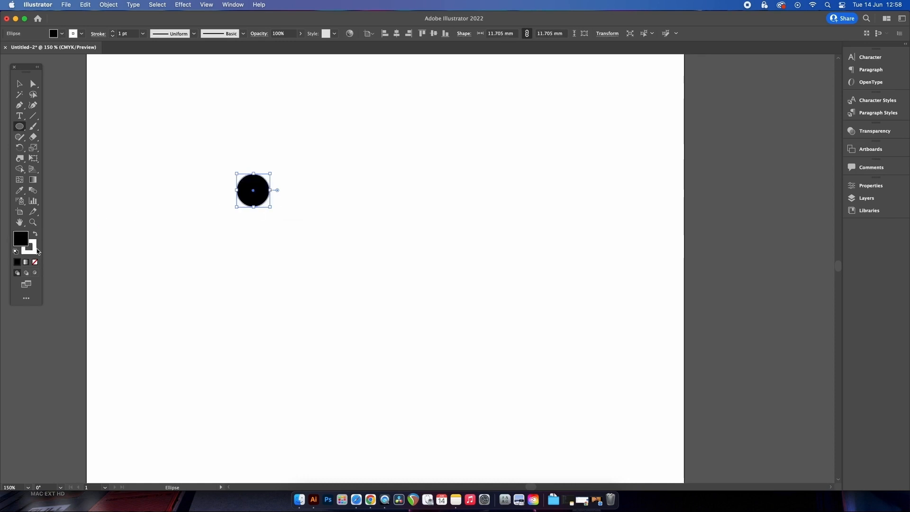
pyautogui.click(34, 262)
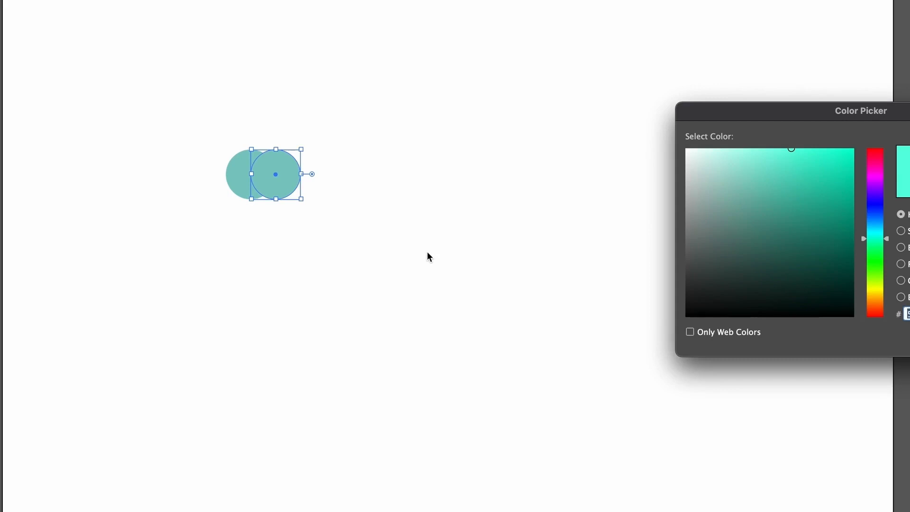
pyautogui.click(747, 204)
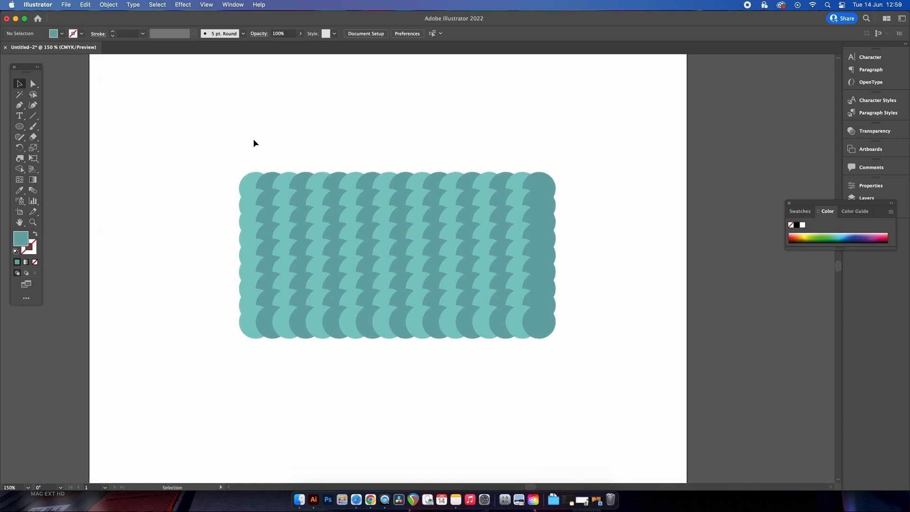
# Twirl across the teal circle grid repeatedly to create marbled swirls
pyautogui.moveTo(254, 143); pyautogui.dragTo(542, 317)
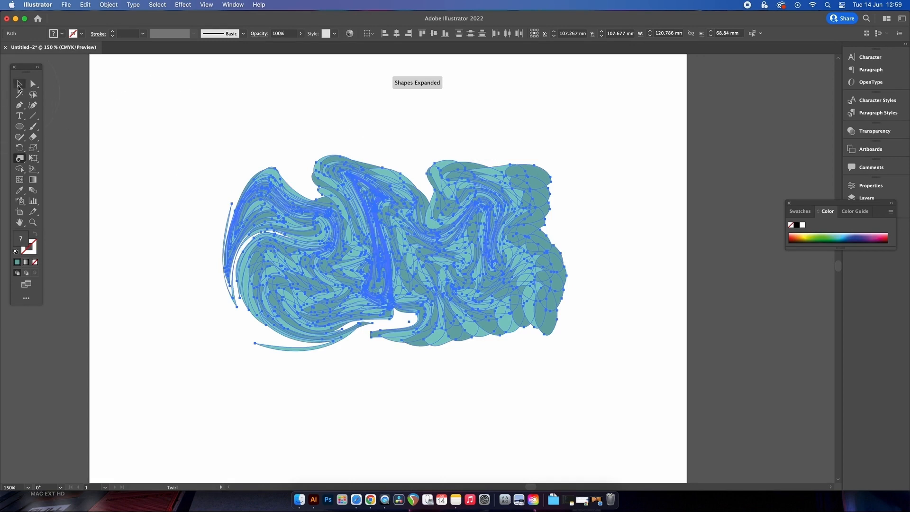
pyautogui.click(205, 96)
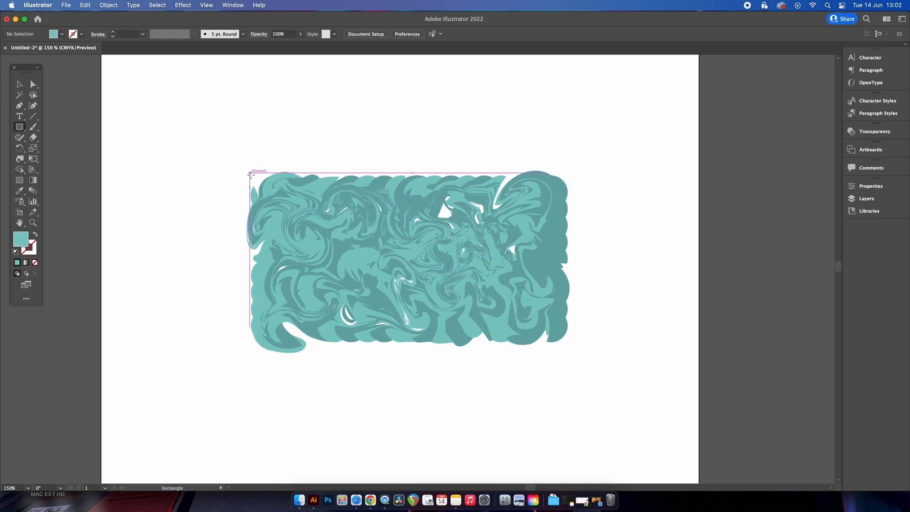
# Draw a light teal rectangle over the swirls, send it to the back, and select both
pyautogui.moveTo(250, 173); pyautogui.dragTo(569, 352)
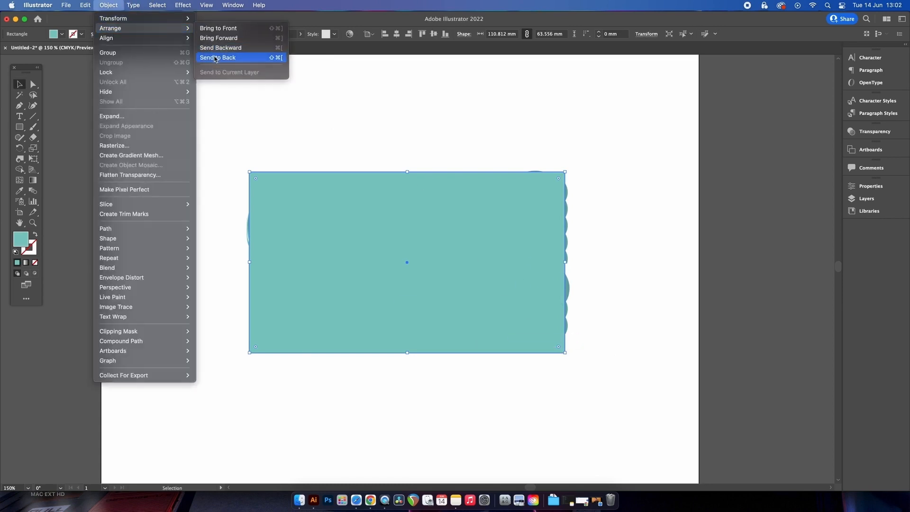
pyautogui.click(218, 58)
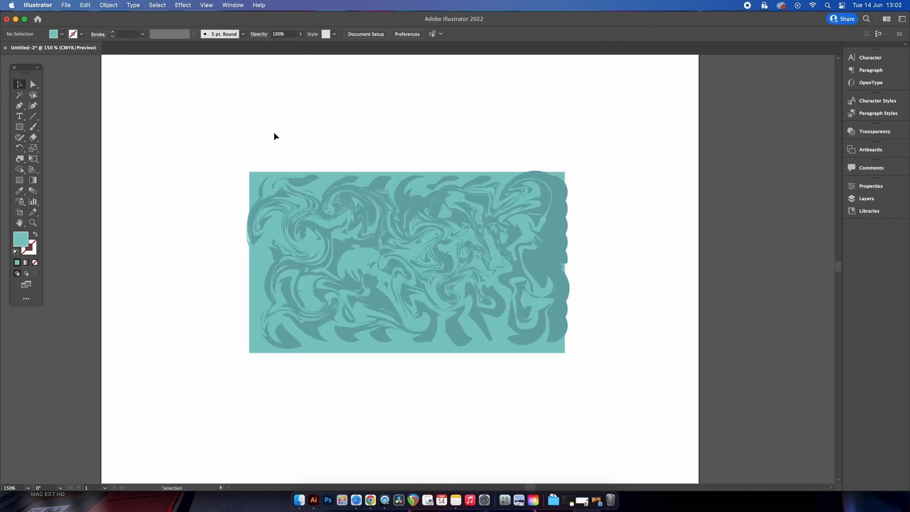
pyautogui.click(406, 261)
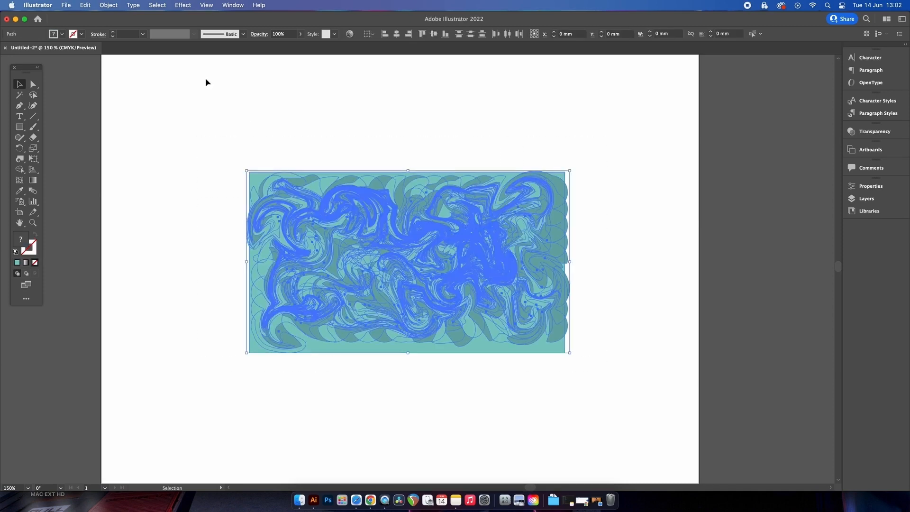
pyautogui.click(108, 4)
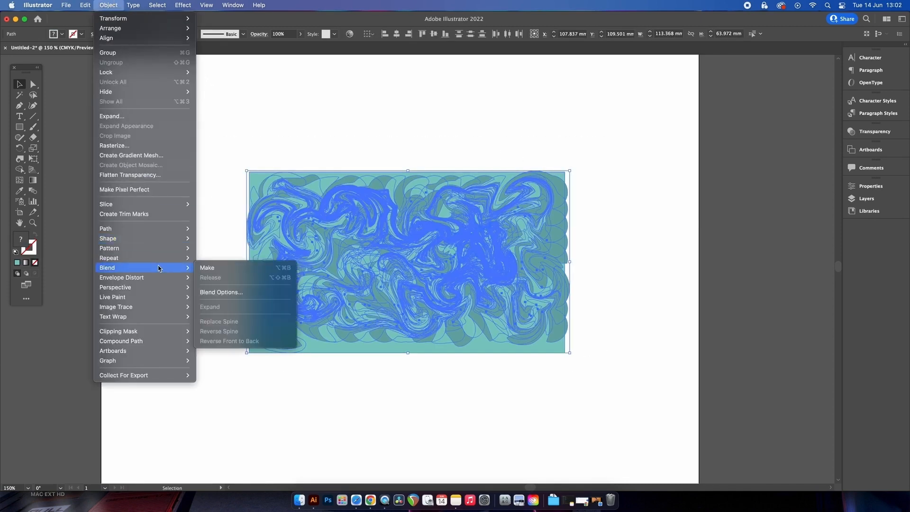
pyautogui.moveTo(112, 116)
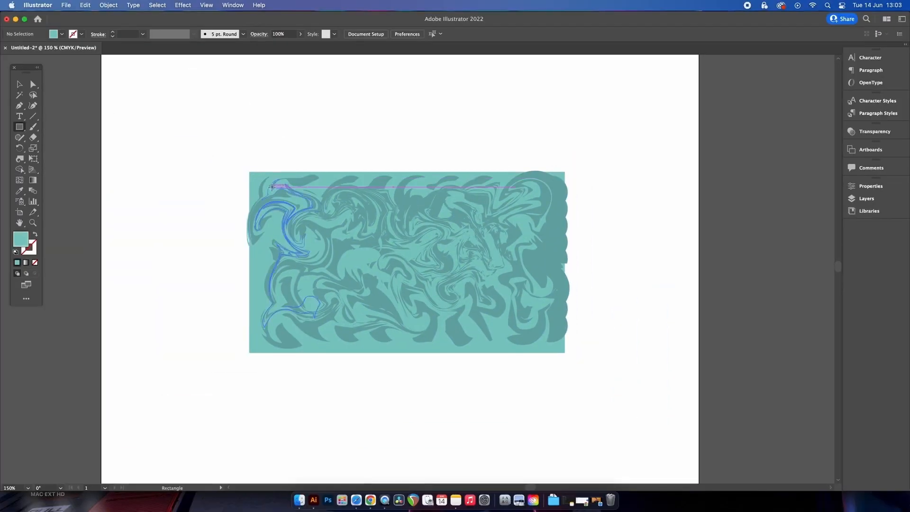
# Draw a smaller rectangle inside the pattern and make a clipping mask to crop the edges
pyautogui.moveTo(267, 189); pyautogui.dragTo(551, 336)
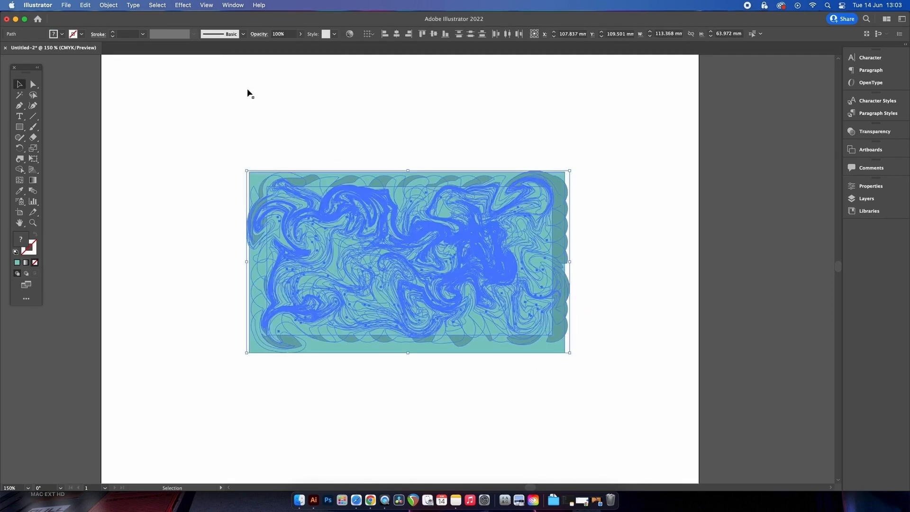
pyautogui.click(108, 4)
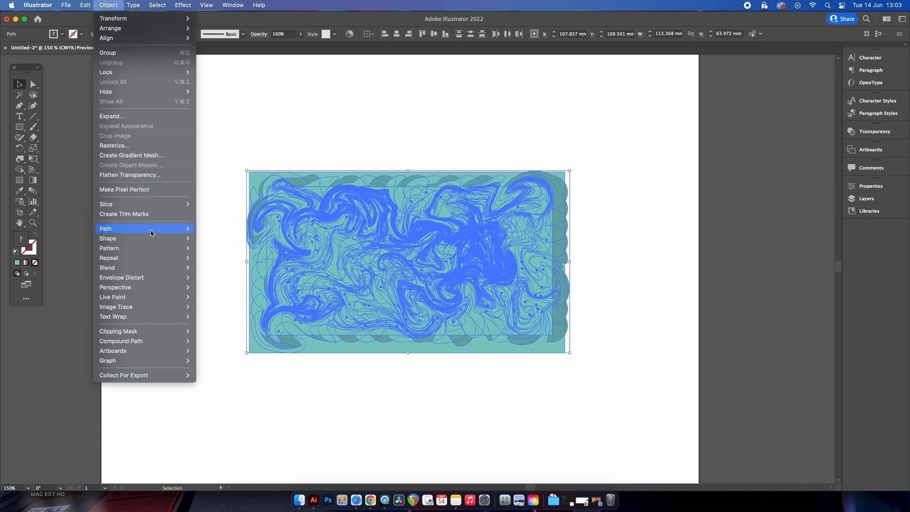
pyautogui.moveTo(118, 331)
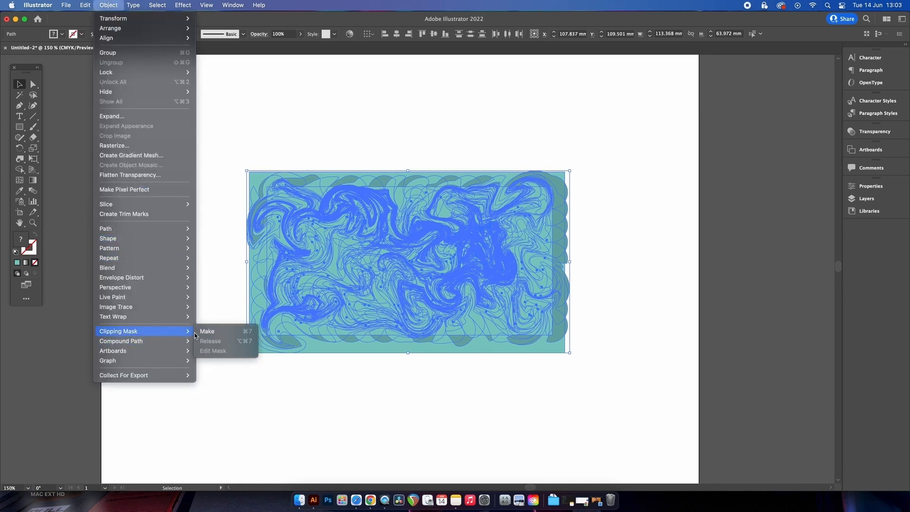
pyautogui.click(207, 331)
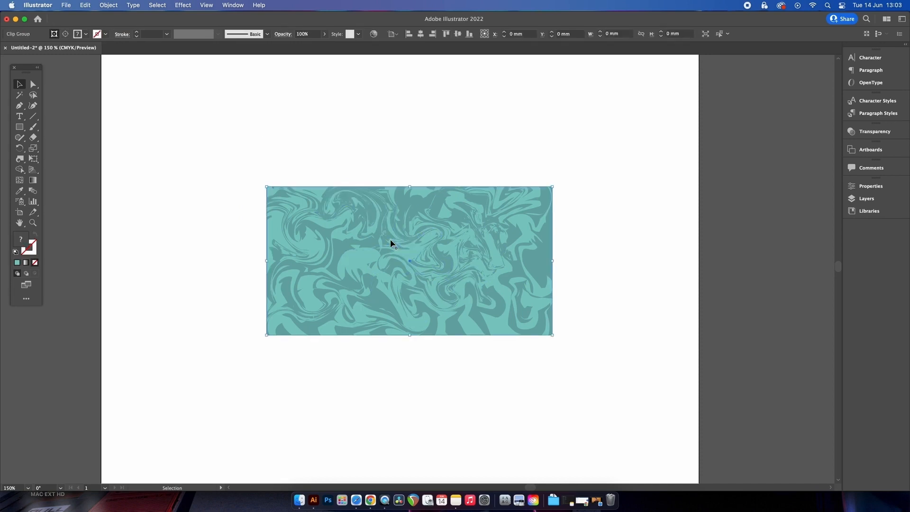
pyautogui.click(232, 5)
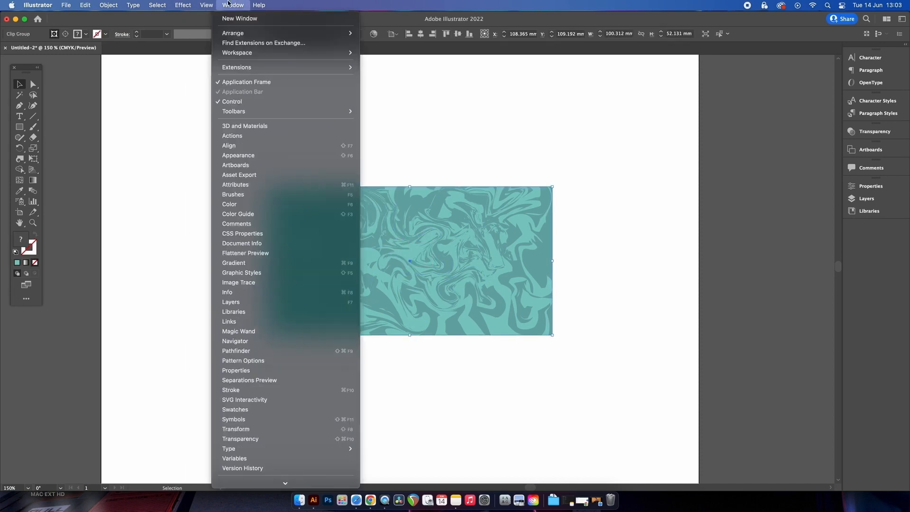
# Create a new symbol named 'marble' from the clipped pattern
pyautogui.click(233, 419)
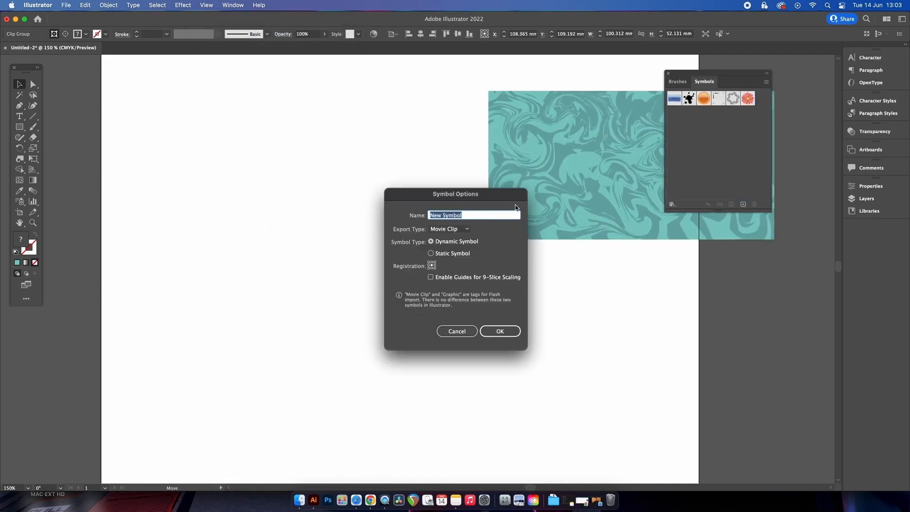
pyautogui.write('ma')
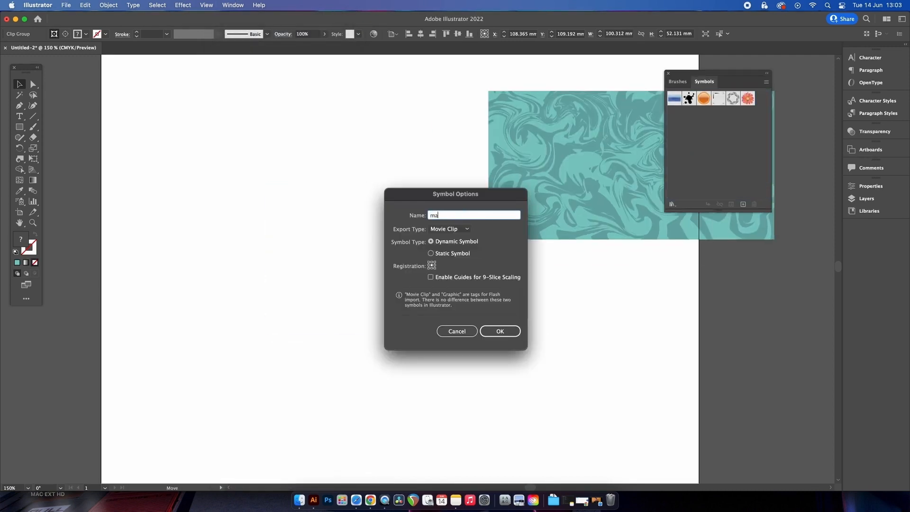
pyautogui.click(499, 331)
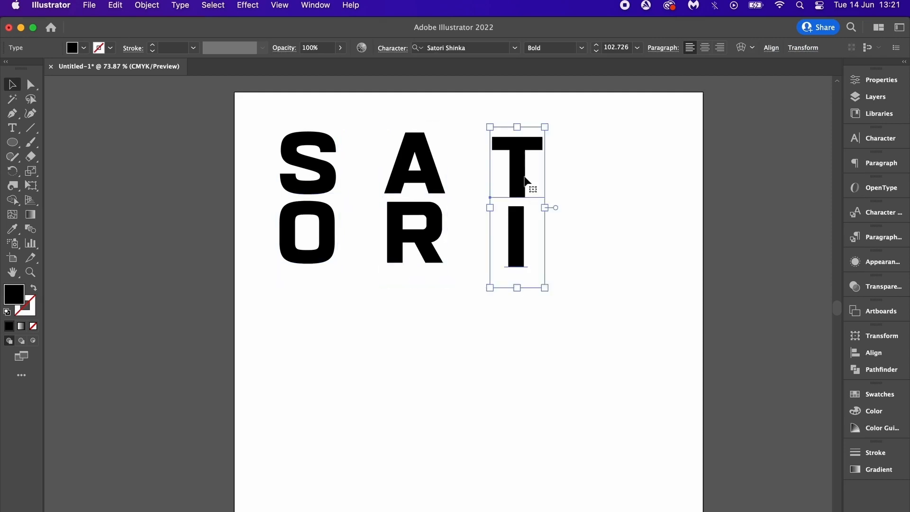
# Outline the SATORI text and move the S-O letter column to the artboard centre
pyautogui.click(229, 117)
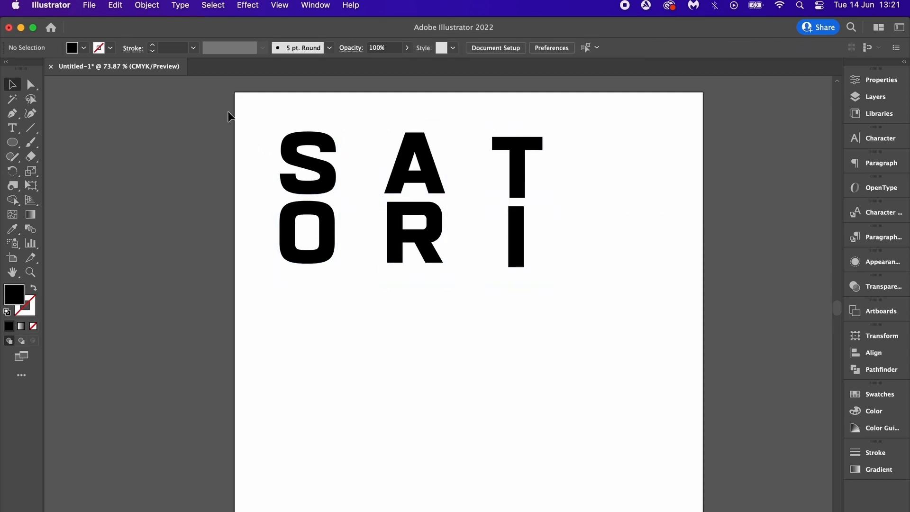
pyautogui.click(12, 128)
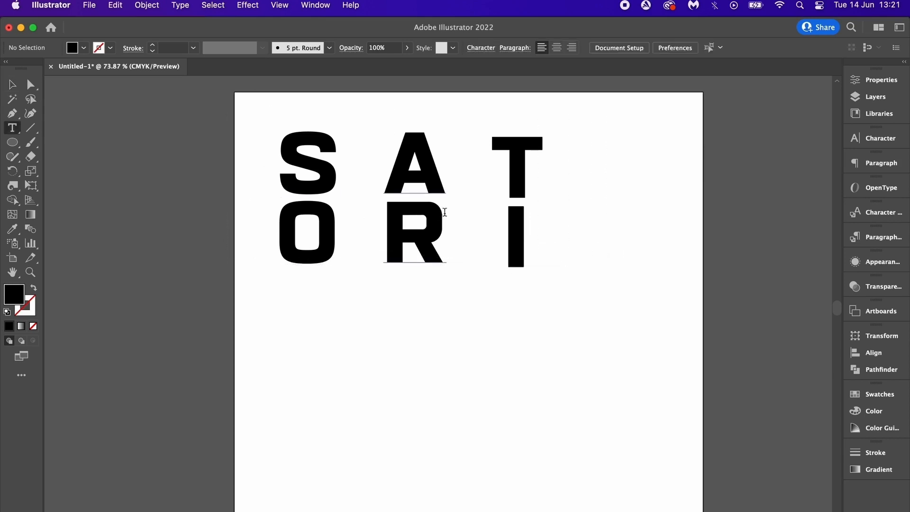
pyautogui.click(503, 222)
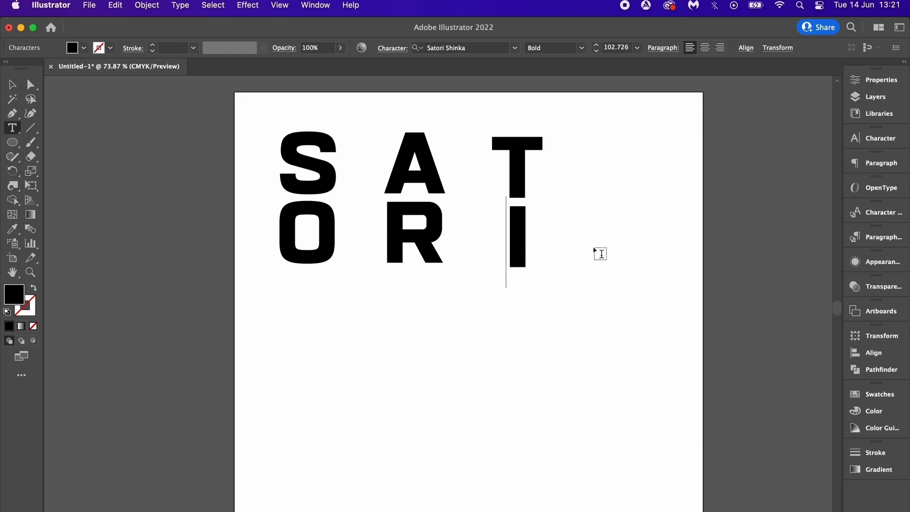
pyautogui.click(13, 85)
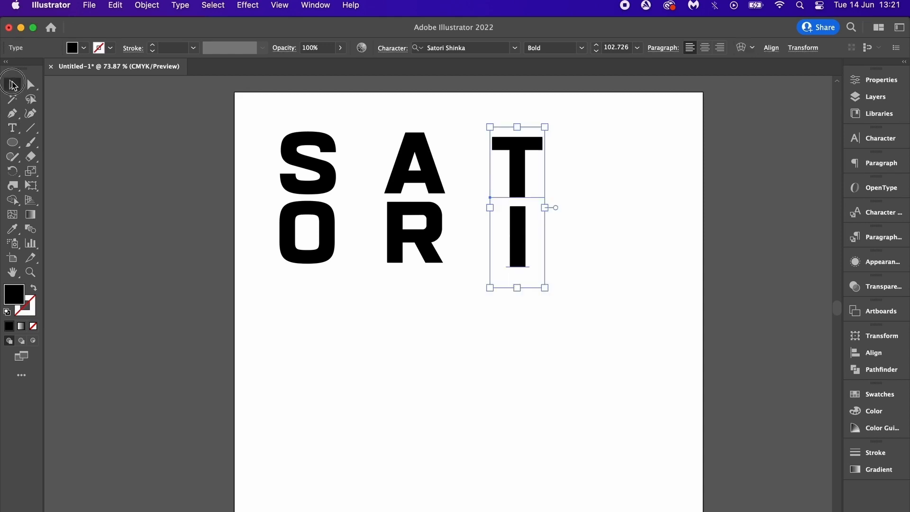
pyautogui.click(180, 5)
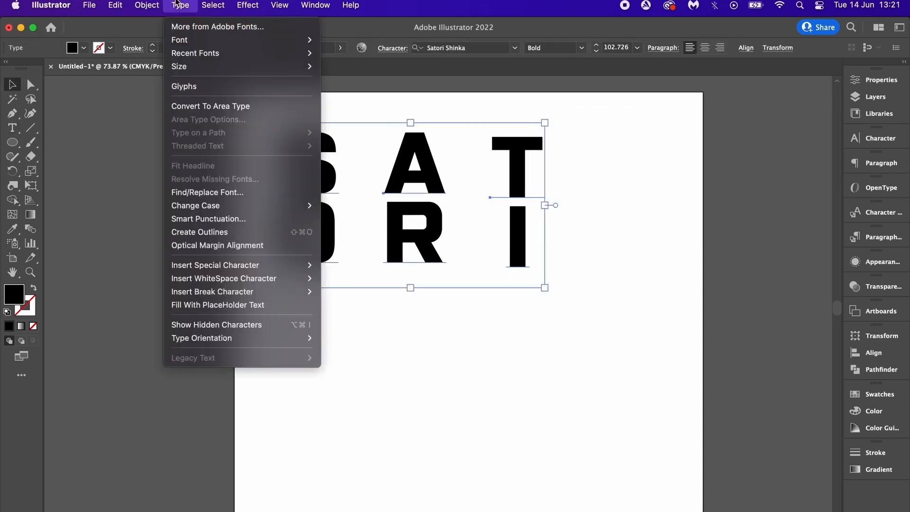
pyautogui.moveTo(199, 232)
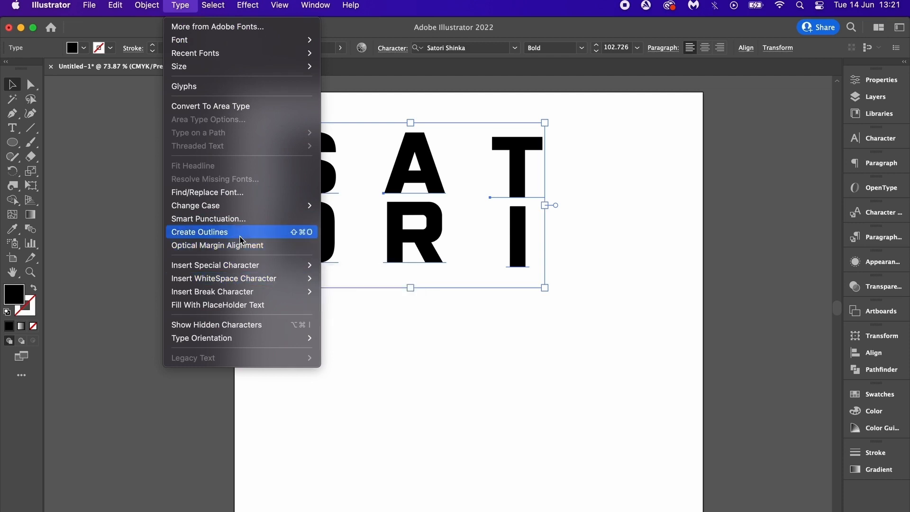
pyautogui.click(199, 232)
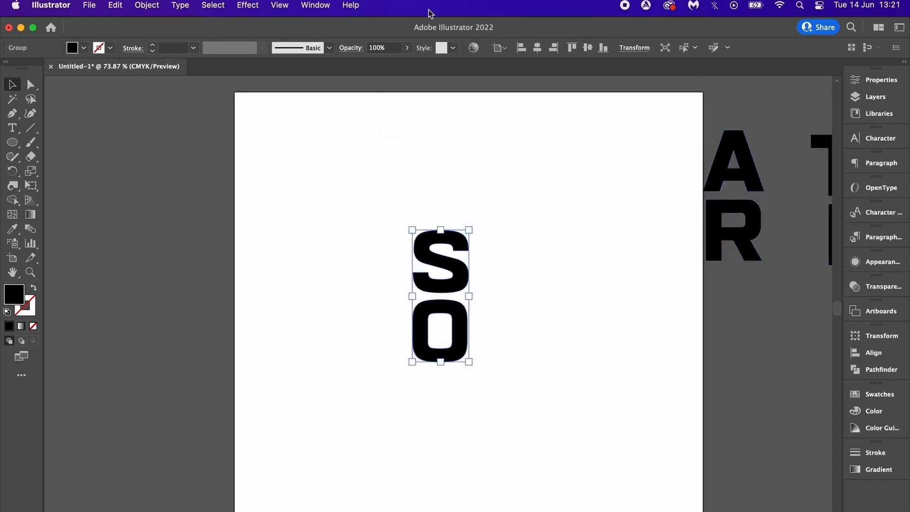
# Inflate the S and O letters in 3D with Isometric Top rotation and 400 px depth
pyautogui.click(315, 5)
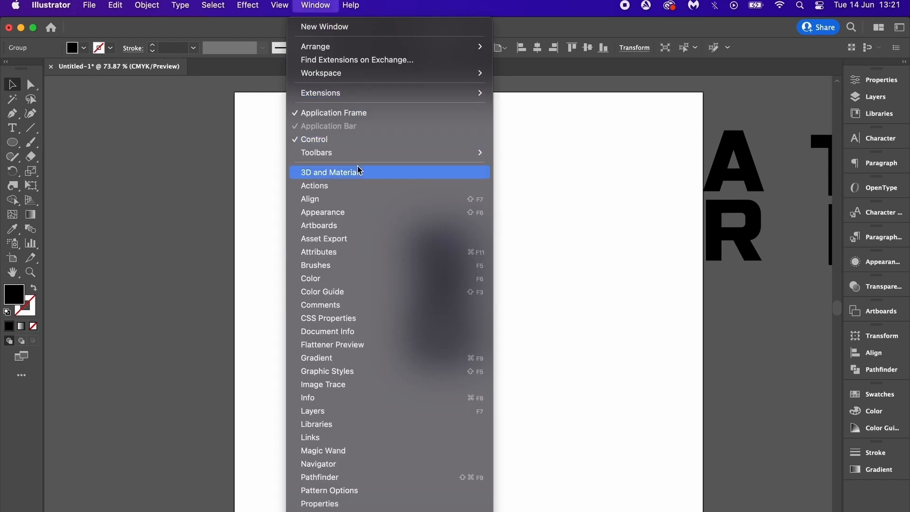
pyautogui.click(330, 171)
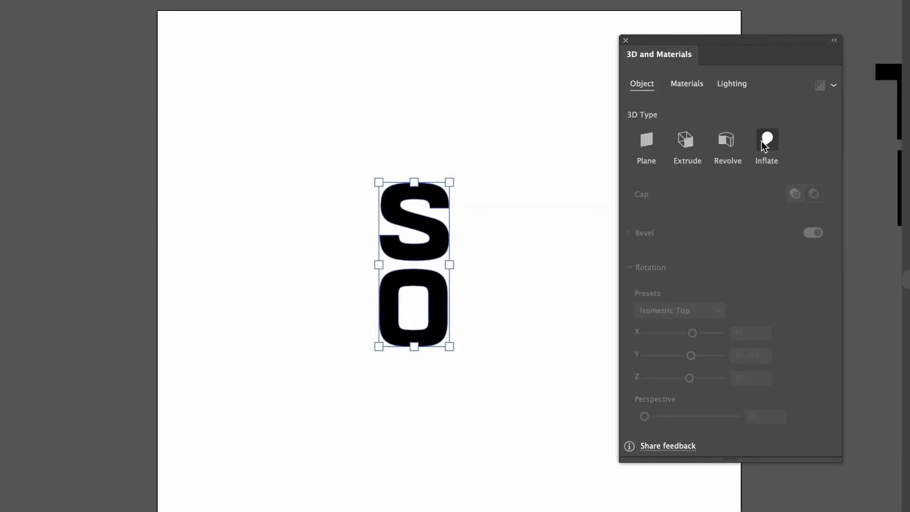
pyautogui.click(767, 141)
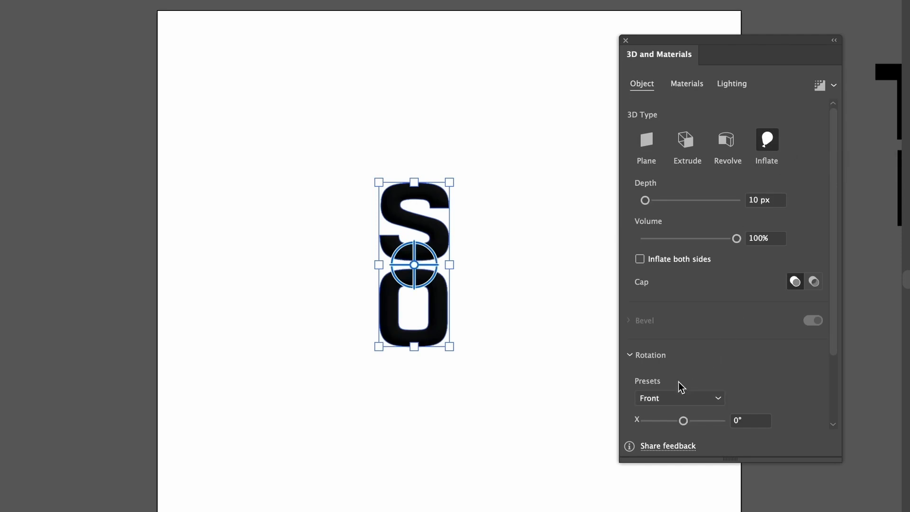
pyautogui.click(679, 397)
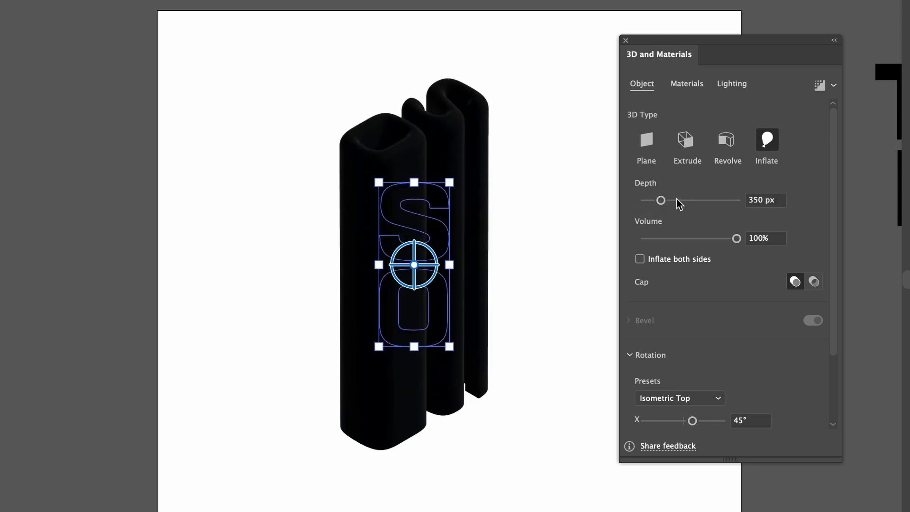
pyautogui.moveTo(660, 200); pyautogui.dragTo(665, 200)
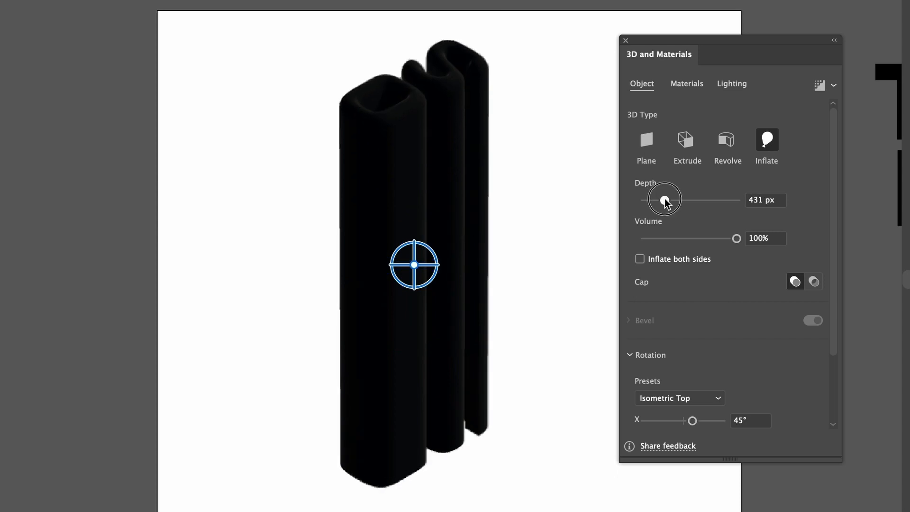
pyautogui.moveTo(667, 200); pyautogui.dragTo(663, 199)
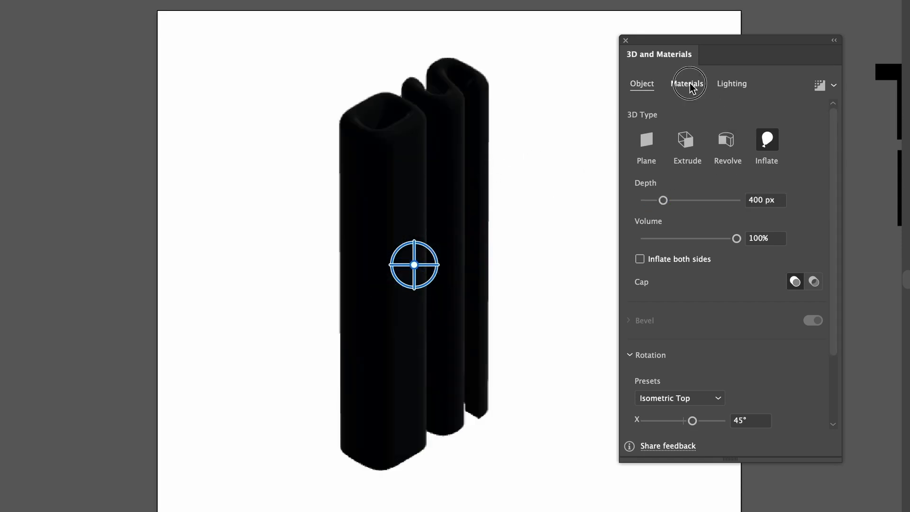
# Apply the marble symbol as a 3D material graphic, adjust its placement, then deselect
pyautogui.click(687, 83)
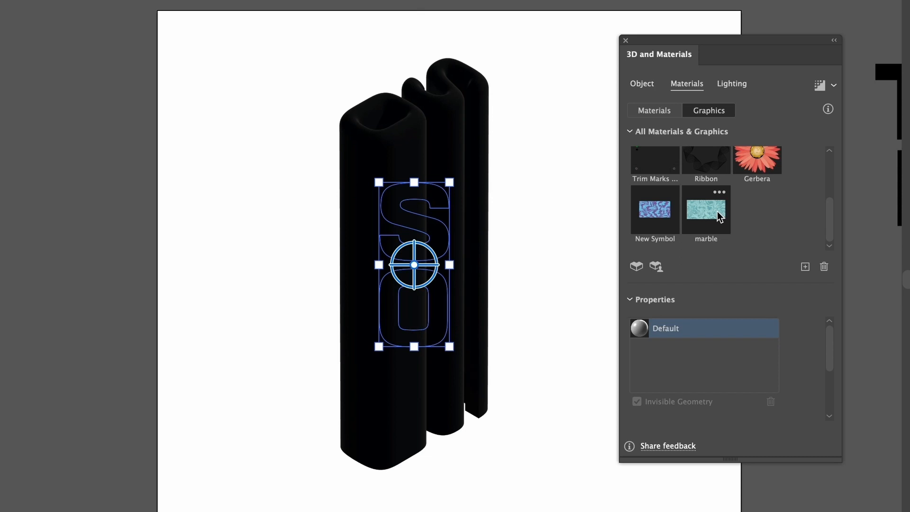
pyautogui.click(706, 210)
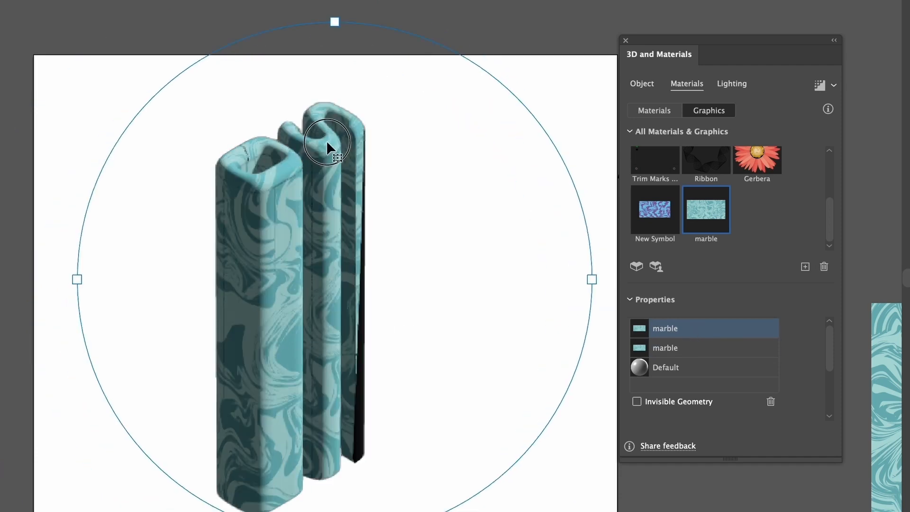
pyautogui.moveTo(330, 148); pyautogui.dragTo(340, 183)
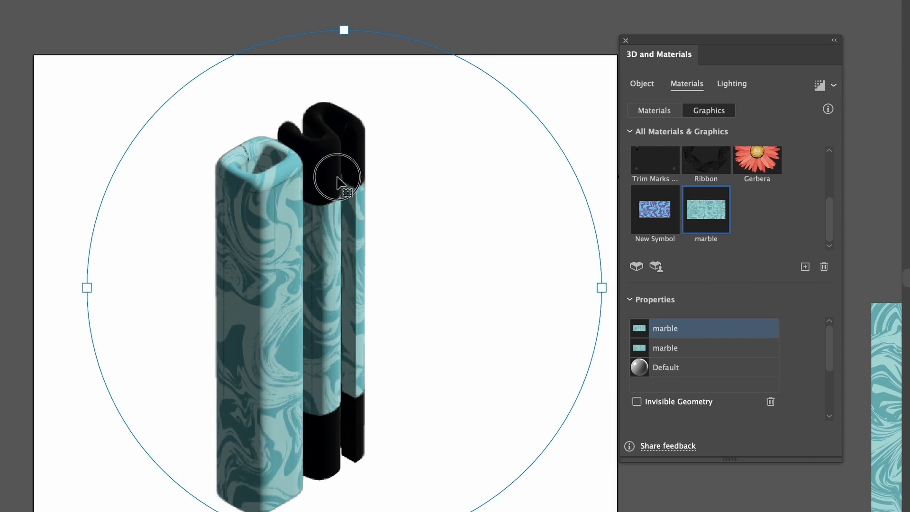
pyautogui.moveTo(343, 180); pyautogui.dragTo(316, 116)
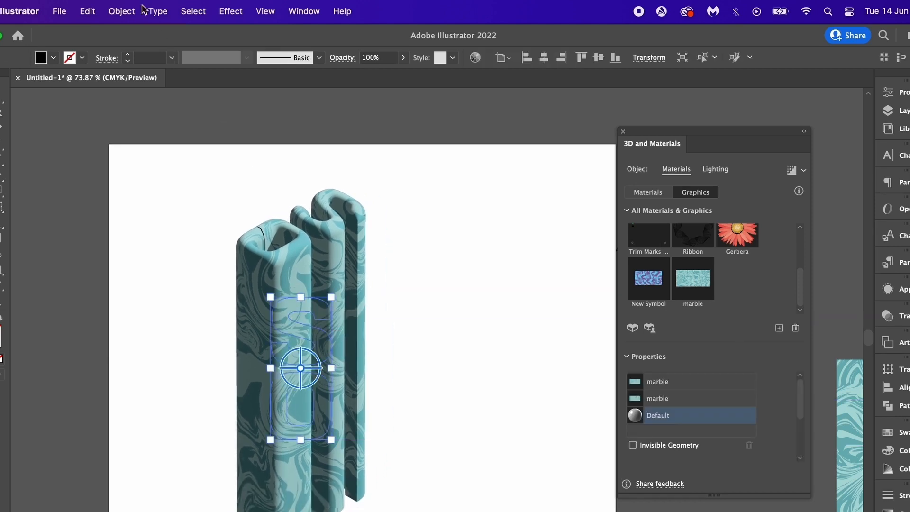
pyautogui.click(121, 11)
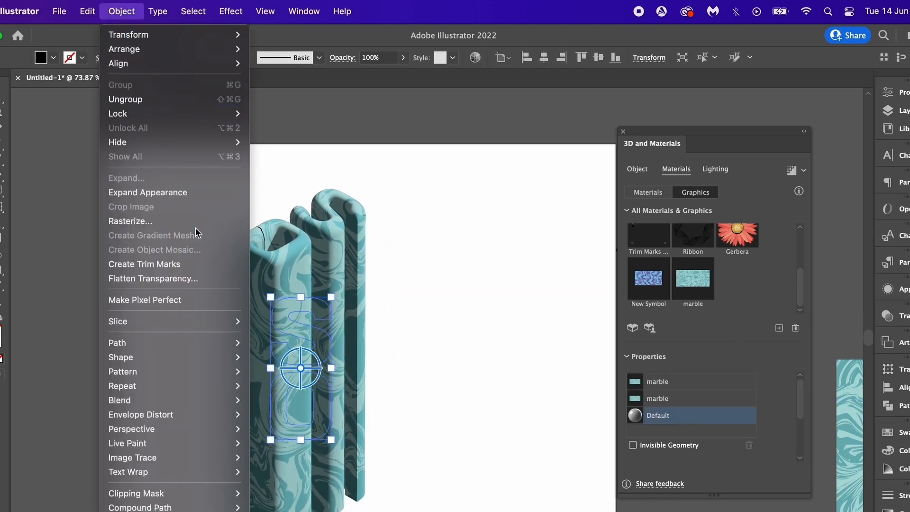
pyautogui.click(488, 245)
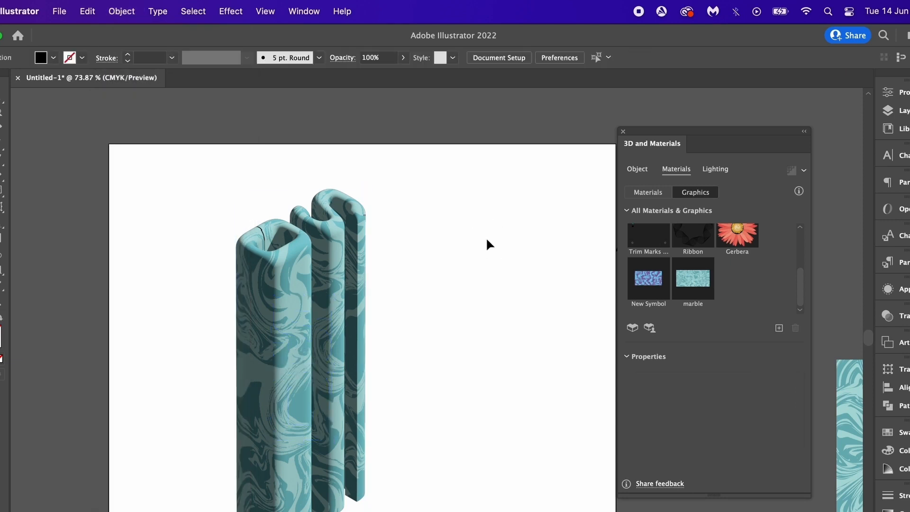